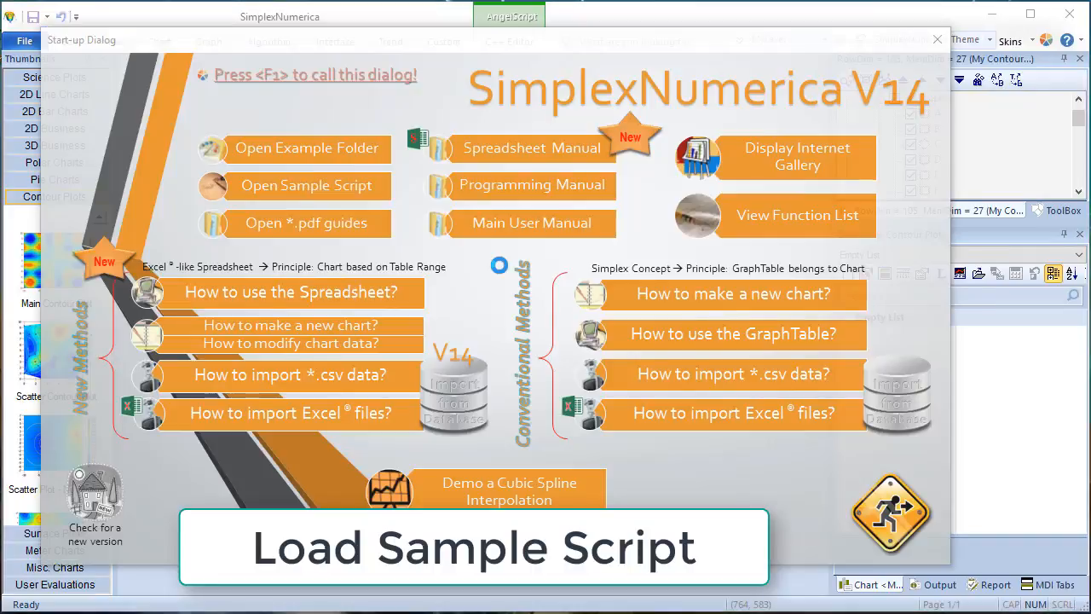
{"action": "mouse_move", "coordinate": [314, 189]}
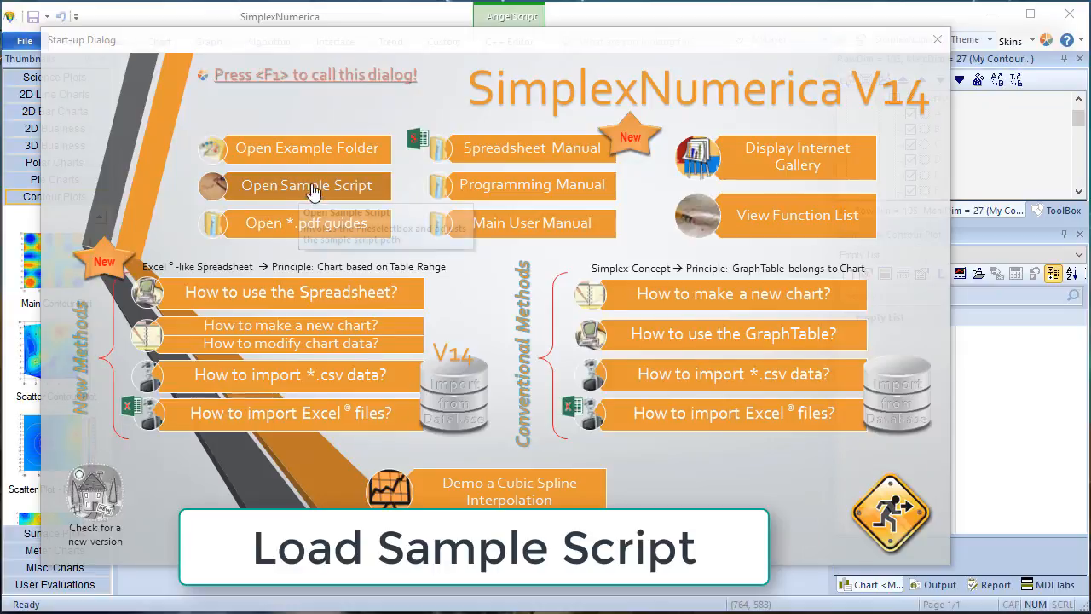
Load the sample script 'Export ContourPlot as Bitmap V2.cpp' from the Start-up Dialog
{"action": "left_click", "coordinate": [306, 185]}
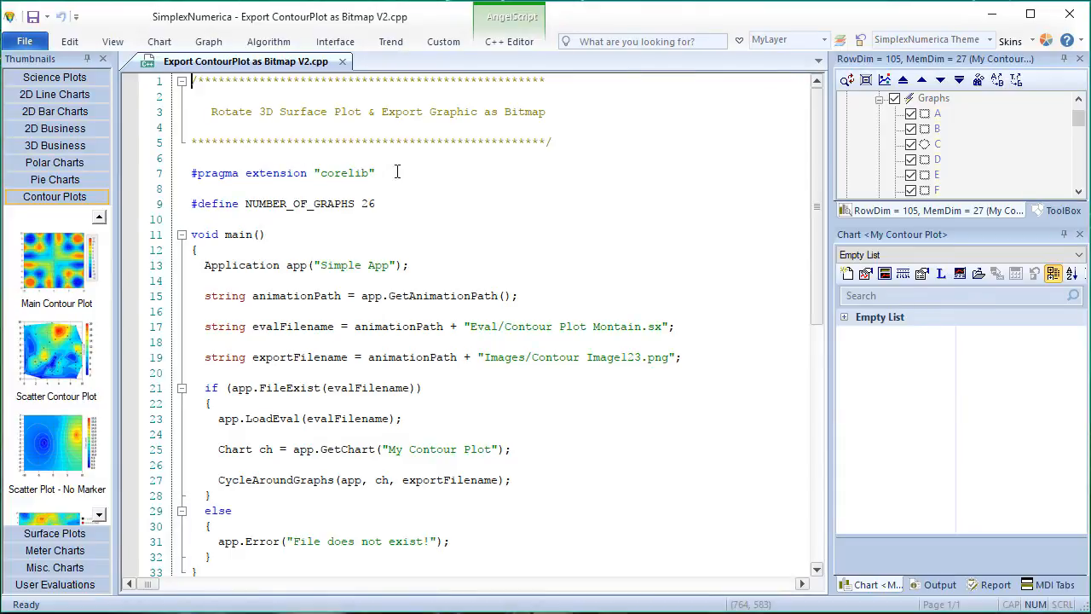
{"action": "scroll", "scroll_direction": "down", "scroll_amount": 3}
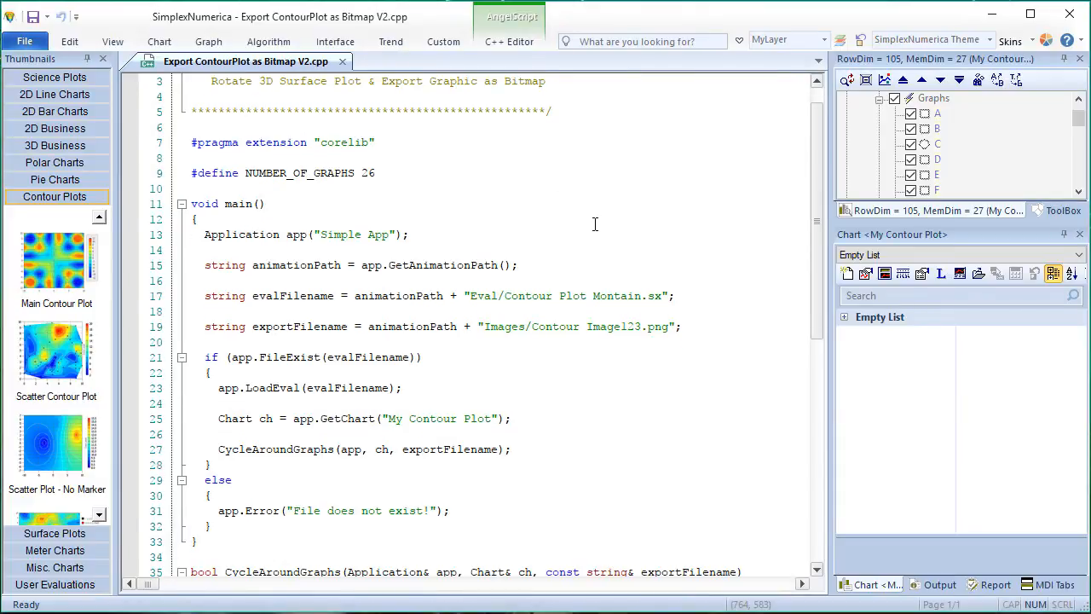
{"action": "scroll", "scroll_direction": "down", "scroll_amount": 3}
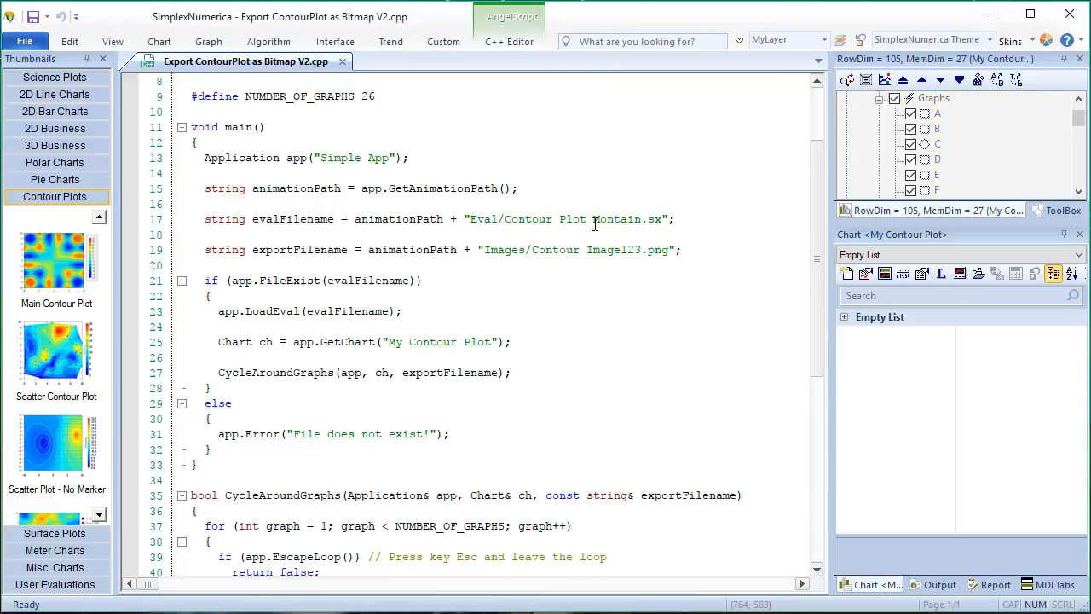
{"action": "scroll", "scroll_direction": "down", "scroll_amount": 3}
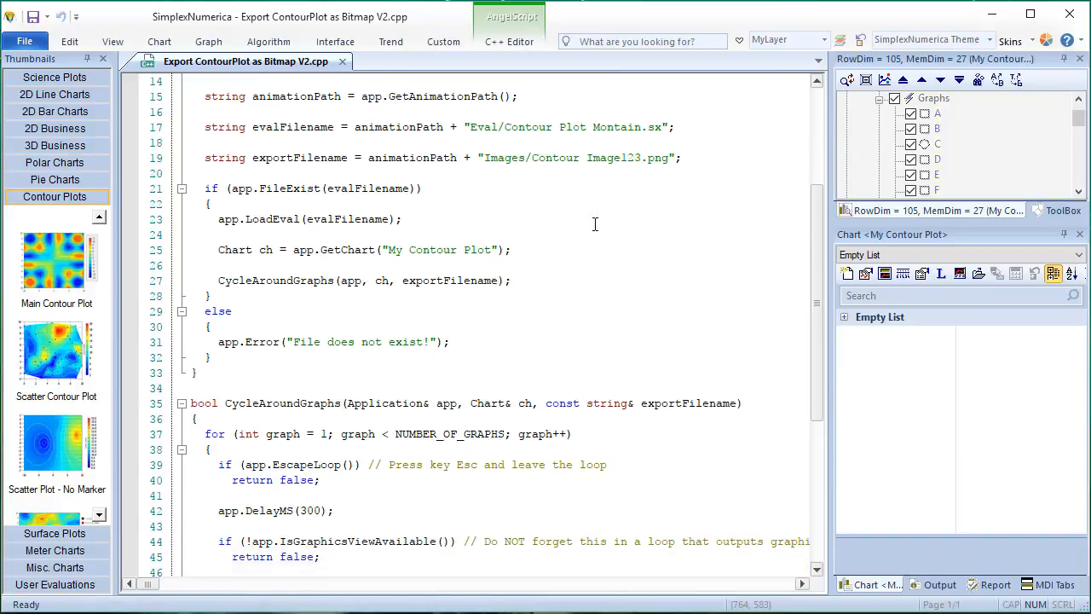
{"action": "scroll", "scroll_direction": "down", "scroll_amount": 3}
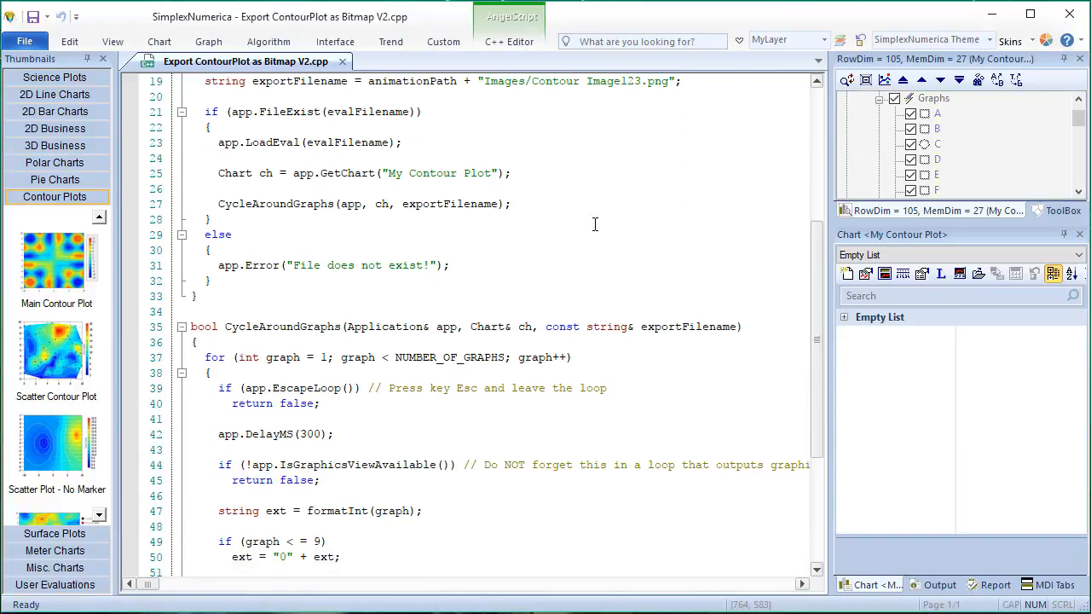
{"action": "scroll", "scroll_direction": "down", "scroll_amount": 3}
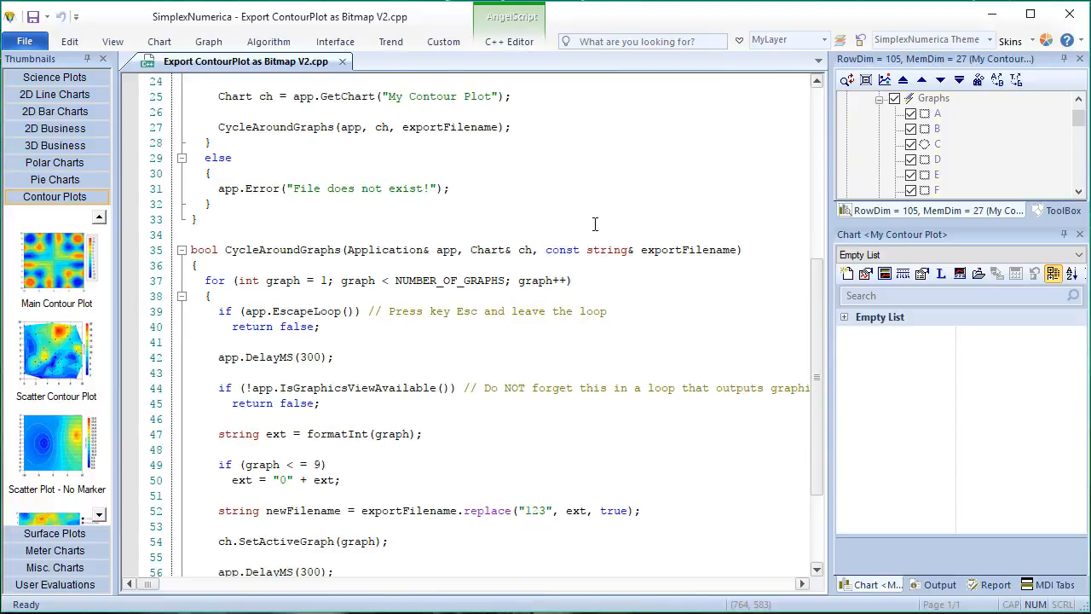
{"action": "scroll", "scroll_direction": "down", "scroll_amount": 3}
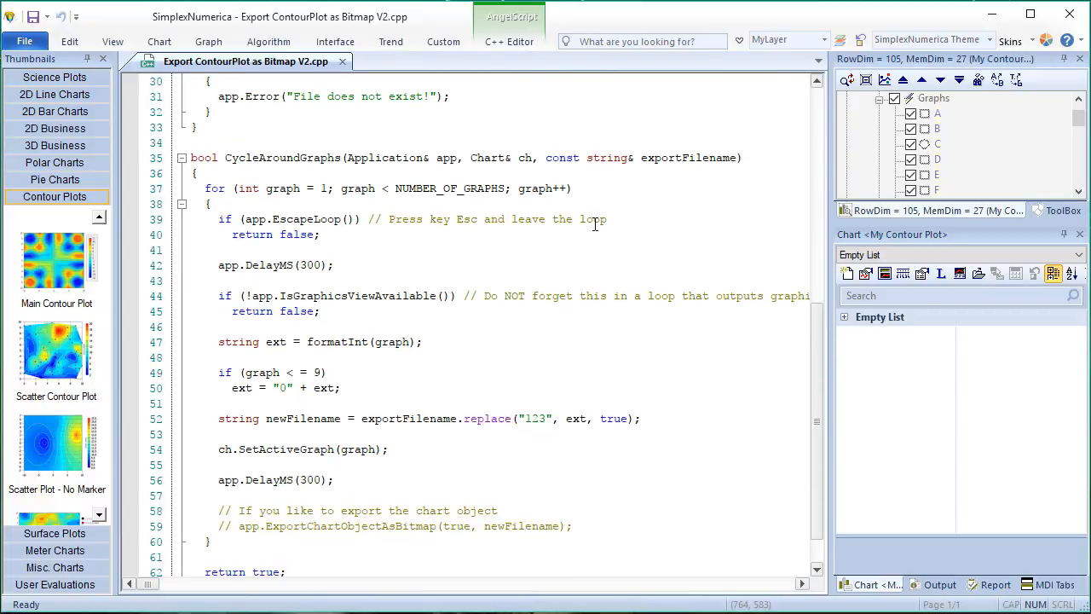
{"action": "scroll", "scroll_direction": "down", "scroll_amount": 3}
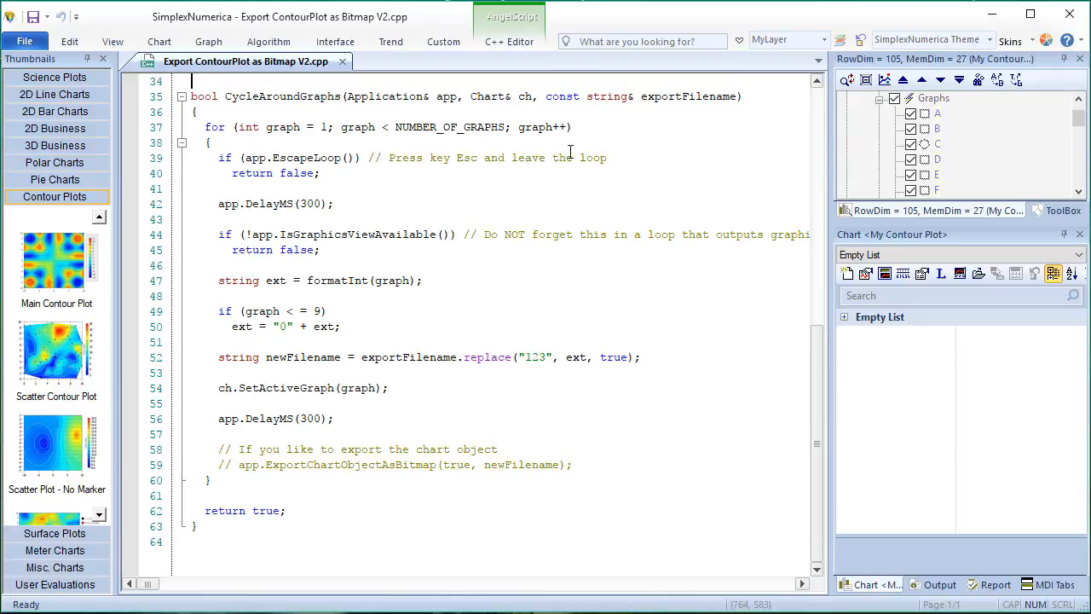
{"action": "mouse_move", "coordinate": [746, 75]}
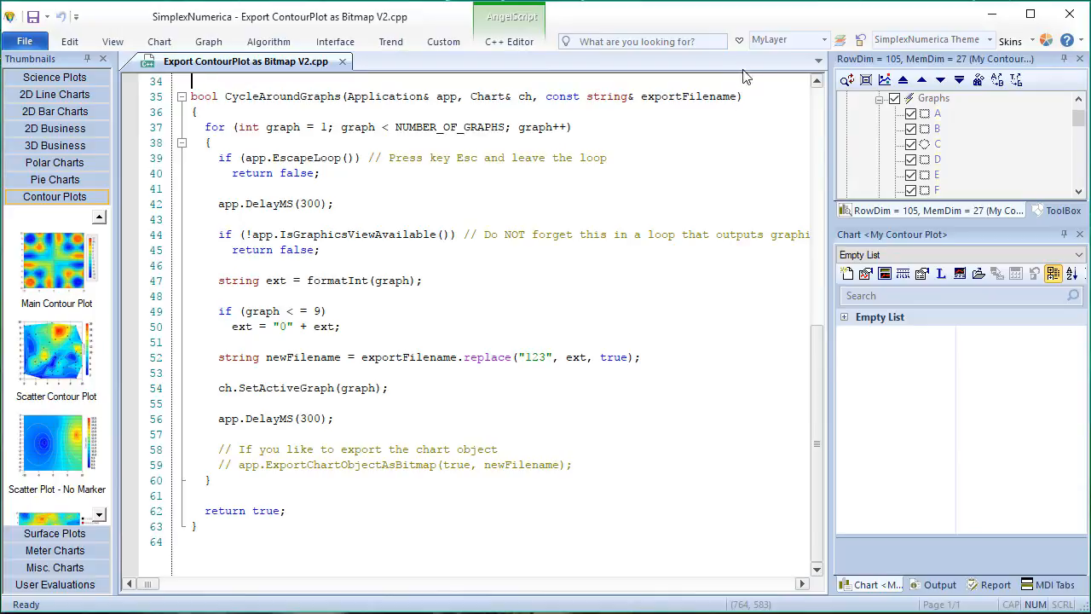
{"action": "mouse_move", "coordinate": [738, 40]}
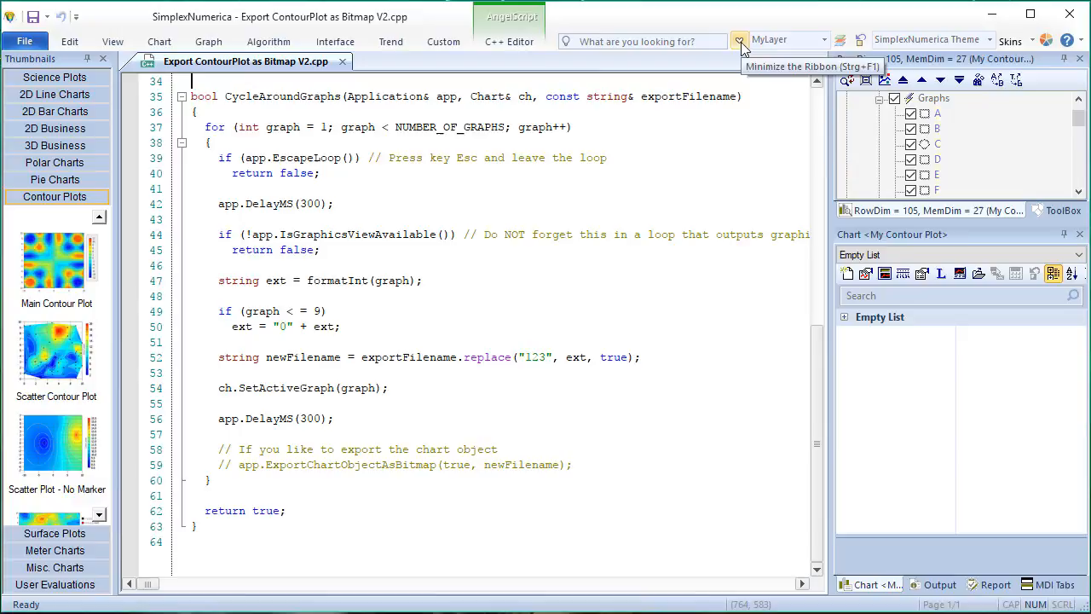
Compile and run the script from the C++ Editor, opening 'Contour Plot Montain.sx'
{"action": "left_click", "coordinate": [69, 41]}
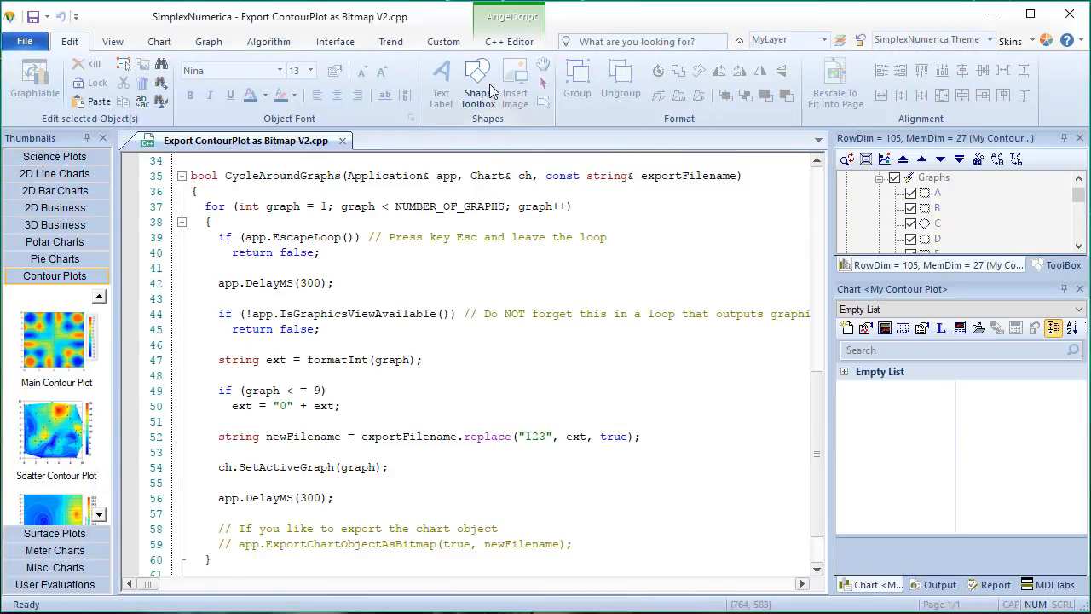
{"action": "left_click", "coordinate": [509, 41]}
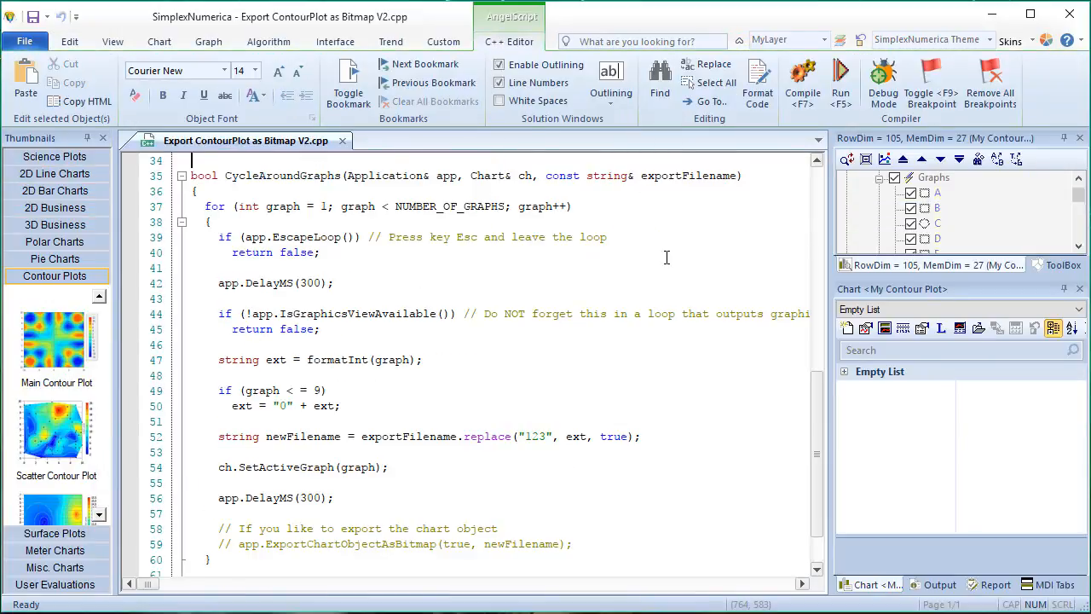
{"action": "mouse_move", "coordinate": [803, 81]}
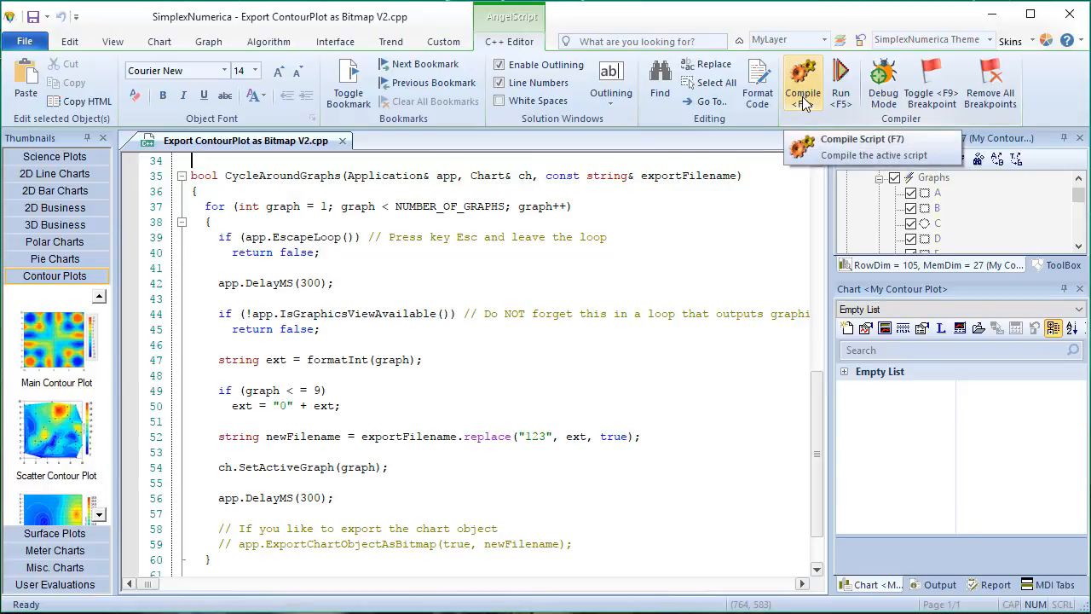
{"action": "left_click", "coordinate": [802, 77]}
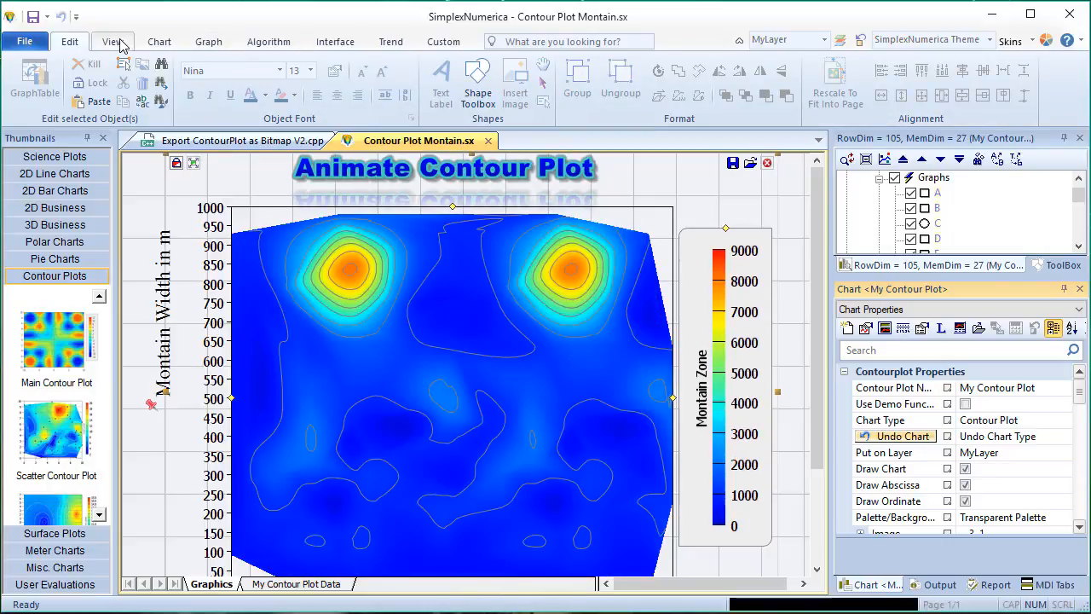
Select graph X in the Chart Explorer so its contours display (about -8000 to 16000)
{"action": "left_click", "coordinate": [108, 41]}
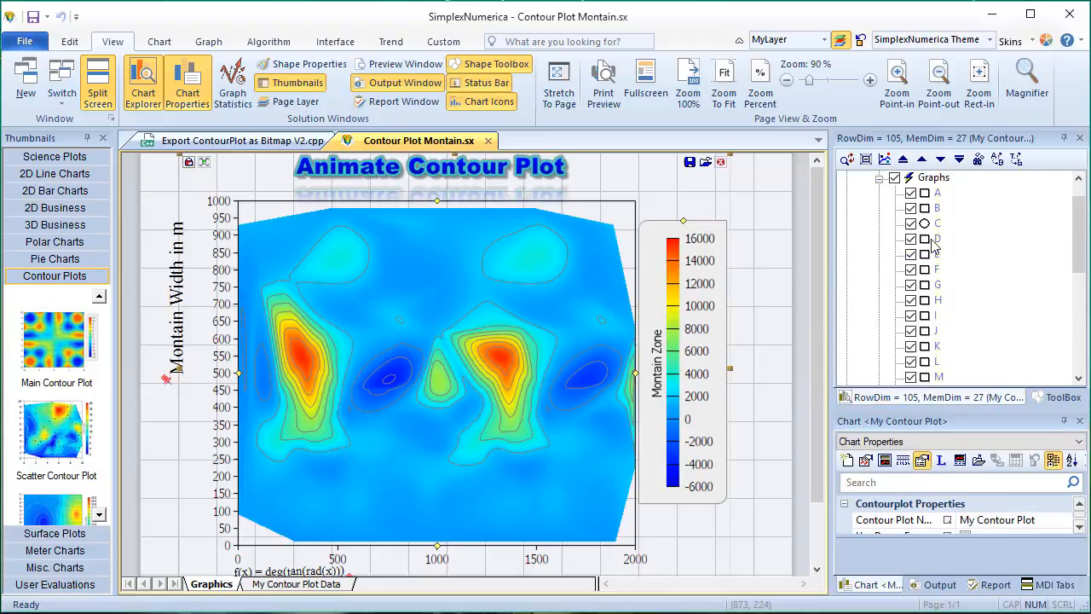
{"action": "left_click", "coordinate": [938, 207]}
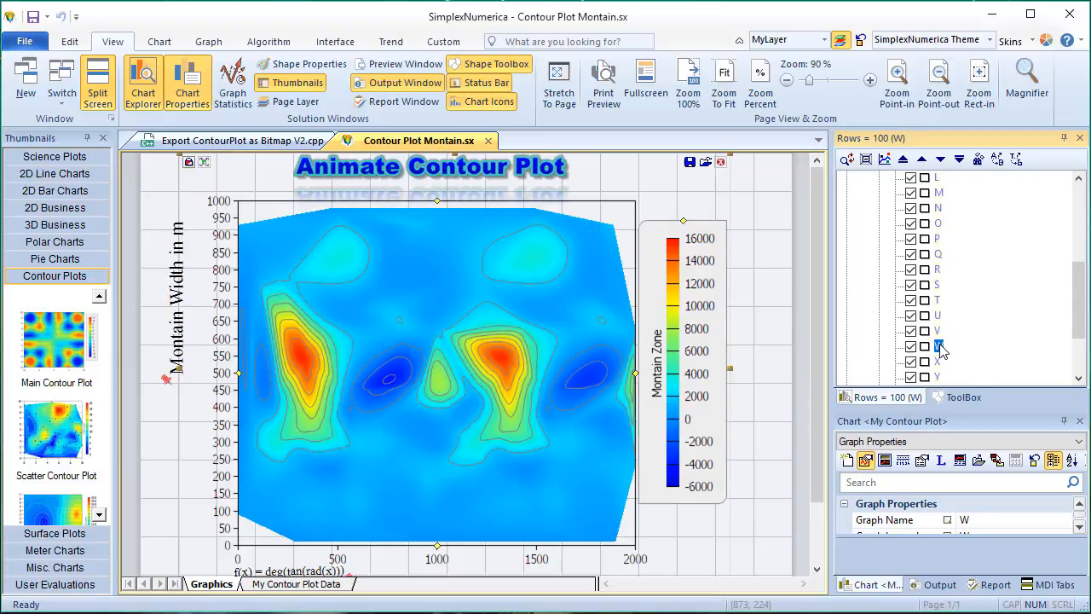
{"action": "left_click", "coordinate": [937, 346]}
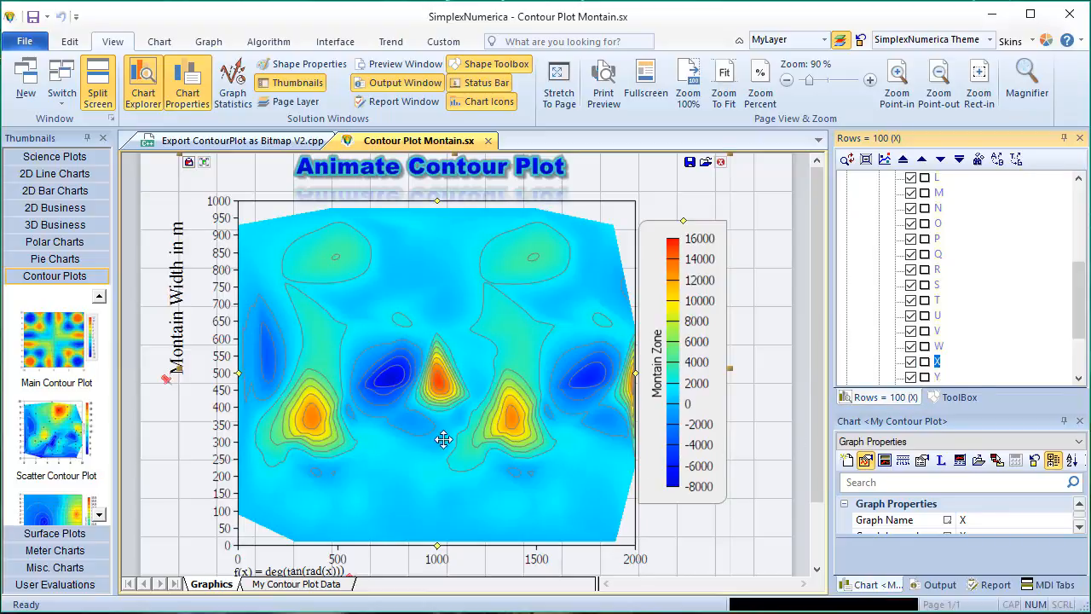
{"action": "mouse_move", "coordinate": [422, 379]}
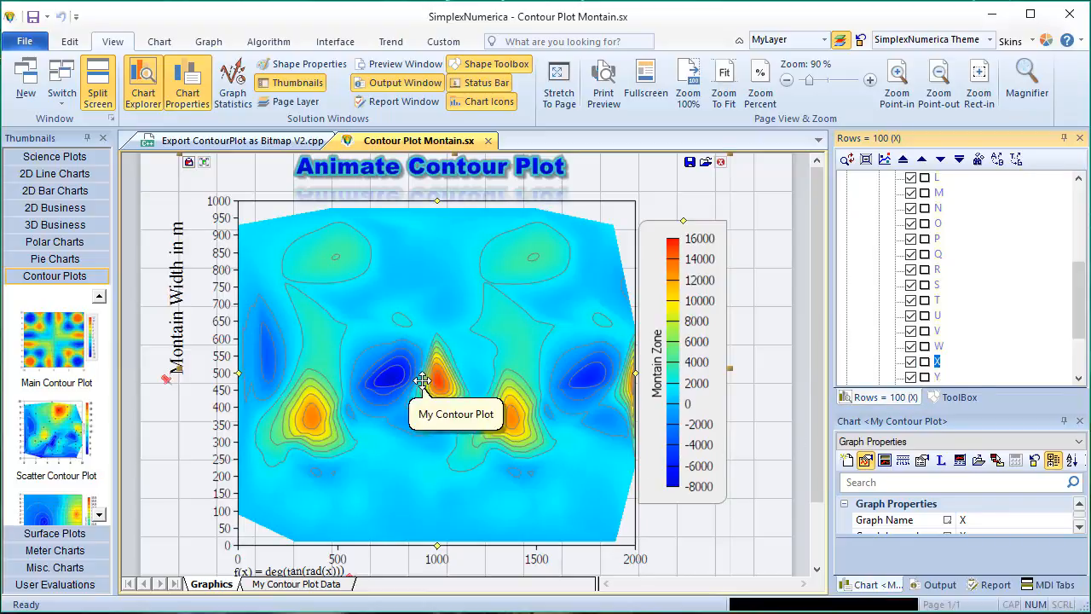
{"action": "left_click", "coordinate": [28, 40]}
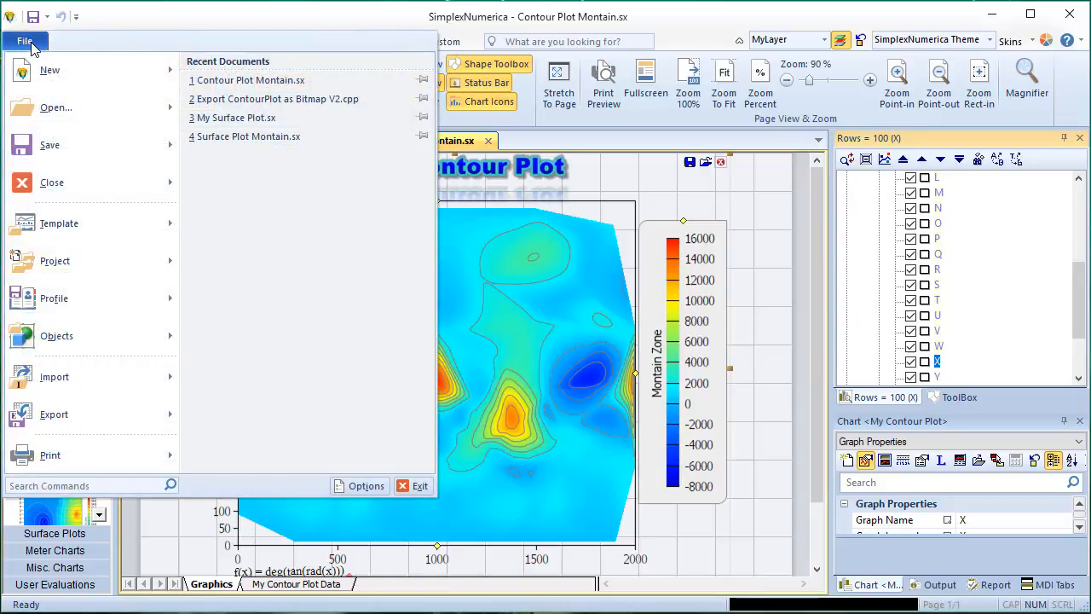
Save the chart as 'My Contour Plot.sx' in the Eval folder
{"action": "left_click", "coordinate": [49, 144]}
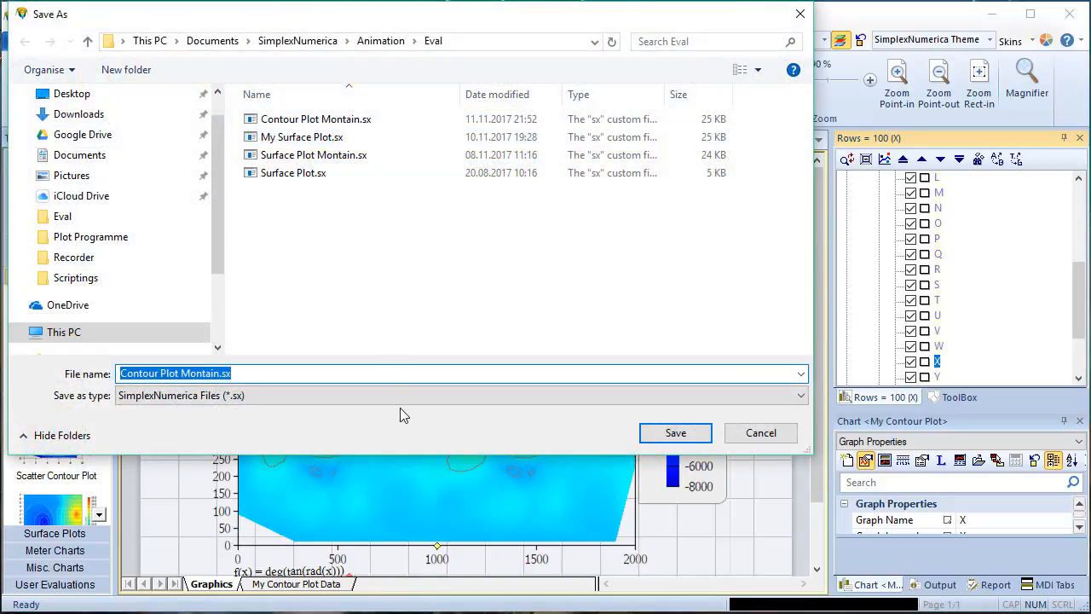
{"action": "type", "text": "My Conto"}
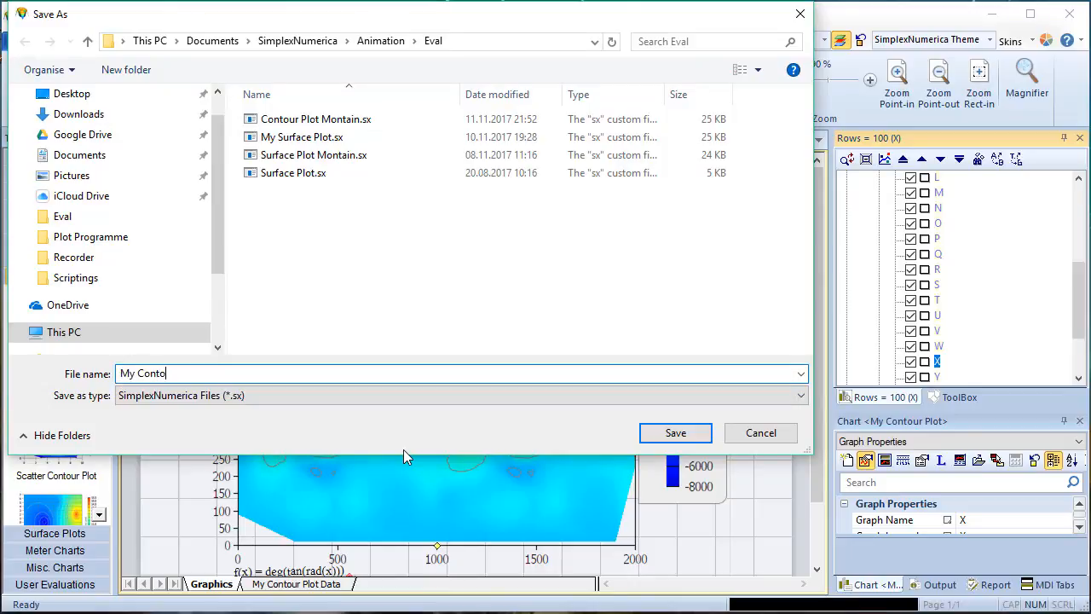
{"action": "type", "text": "ur Plo"}
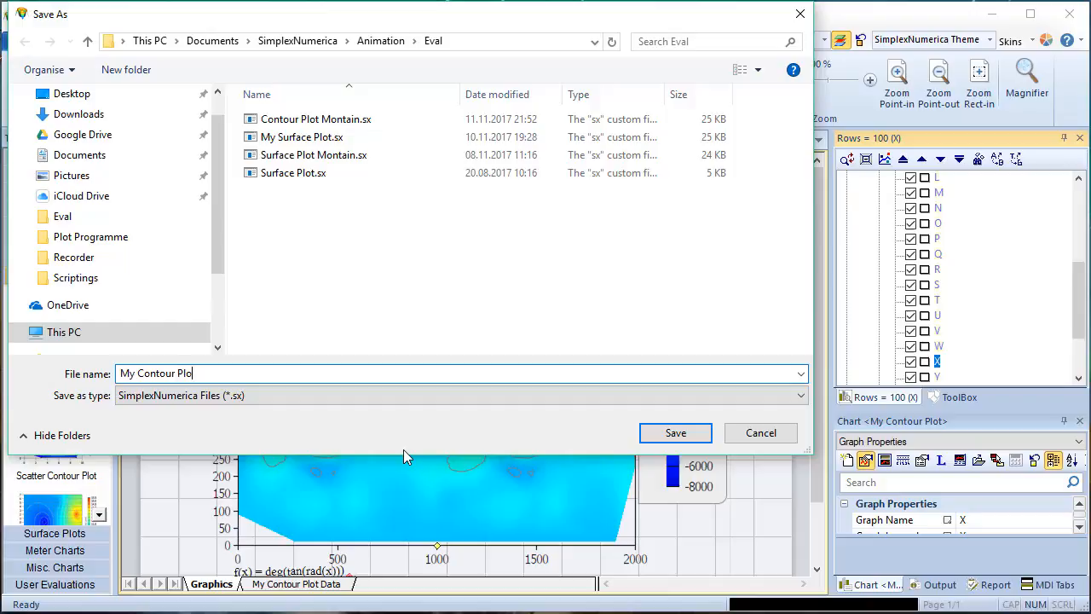
{"action": "left_click", "coordinate": [675, 432]}
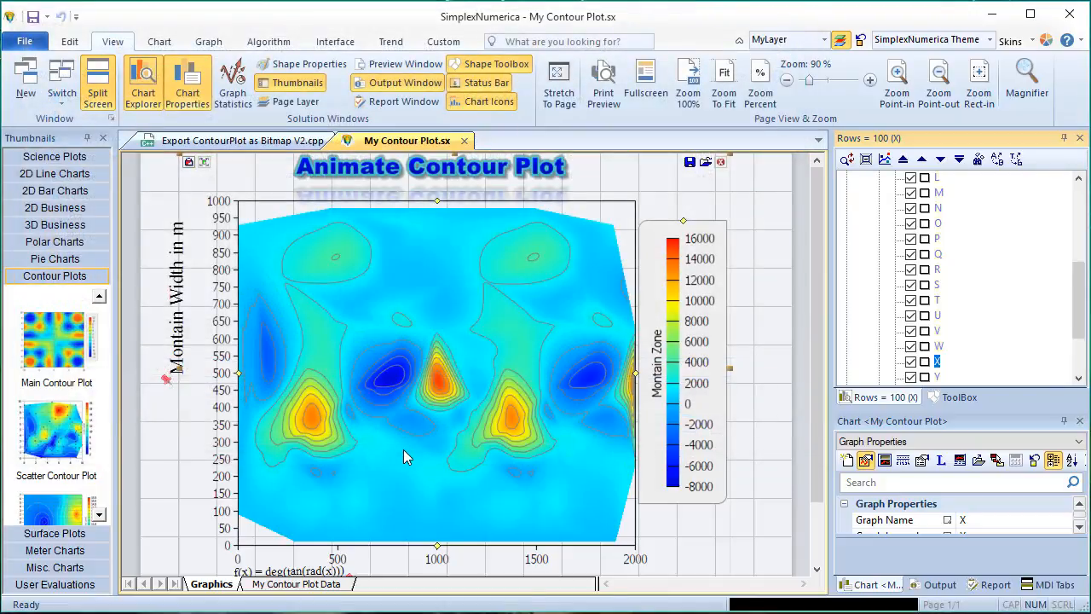
{"action": "mouse_move", "coordinate": [440, 405]}
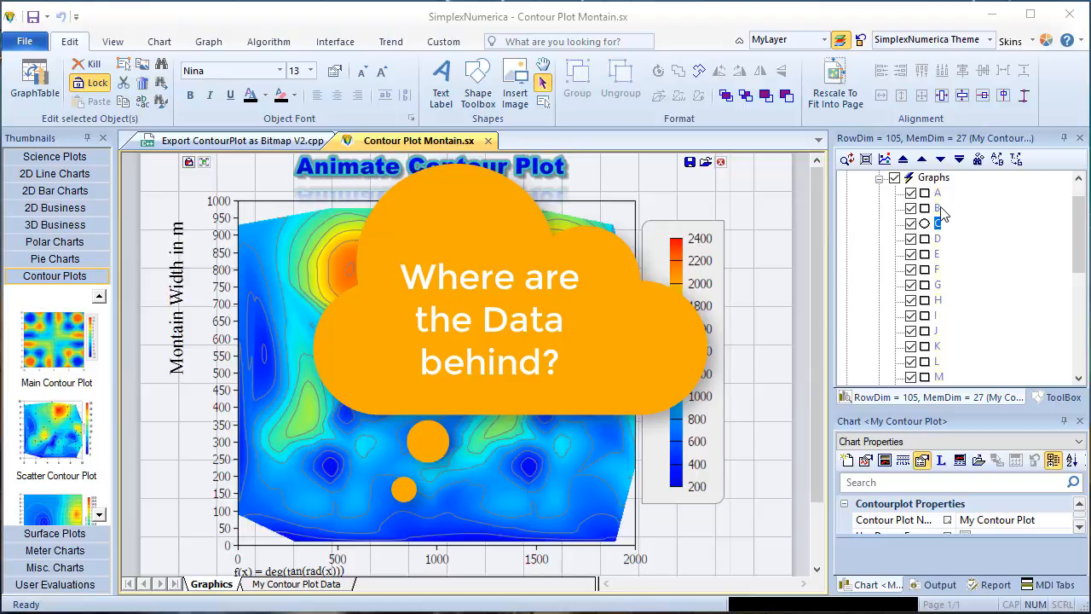
Select graph B, view its x, y, z values in the Data tab, then return
{"action": "left_click", "coordinate": [935, 207]}
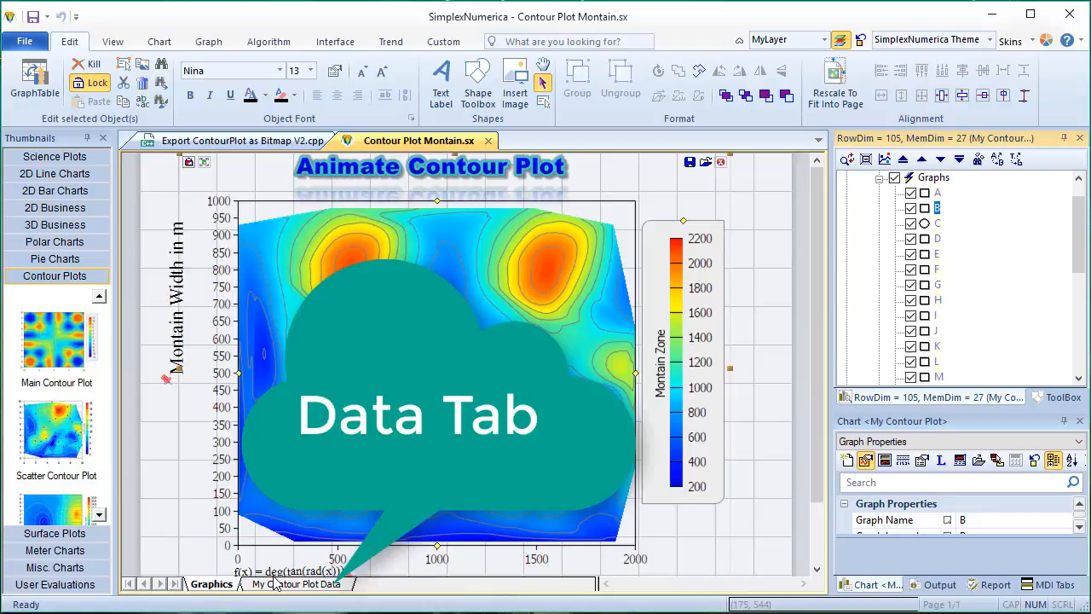
{"action": "left_click", "coordinate": [296, 583]}
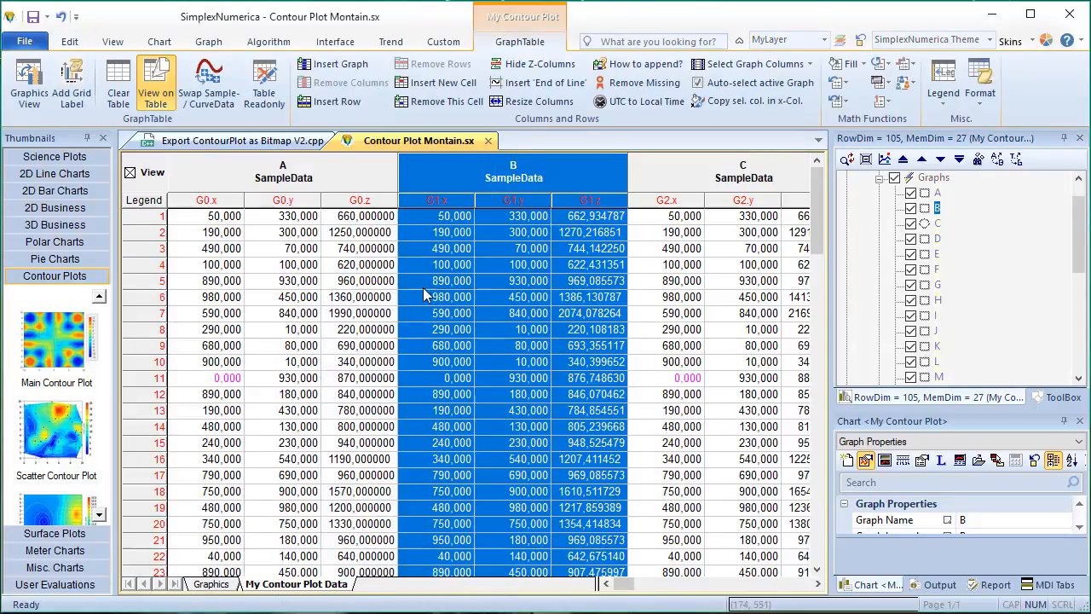
{"action": "left_click", "coordinate": [211, 583]}
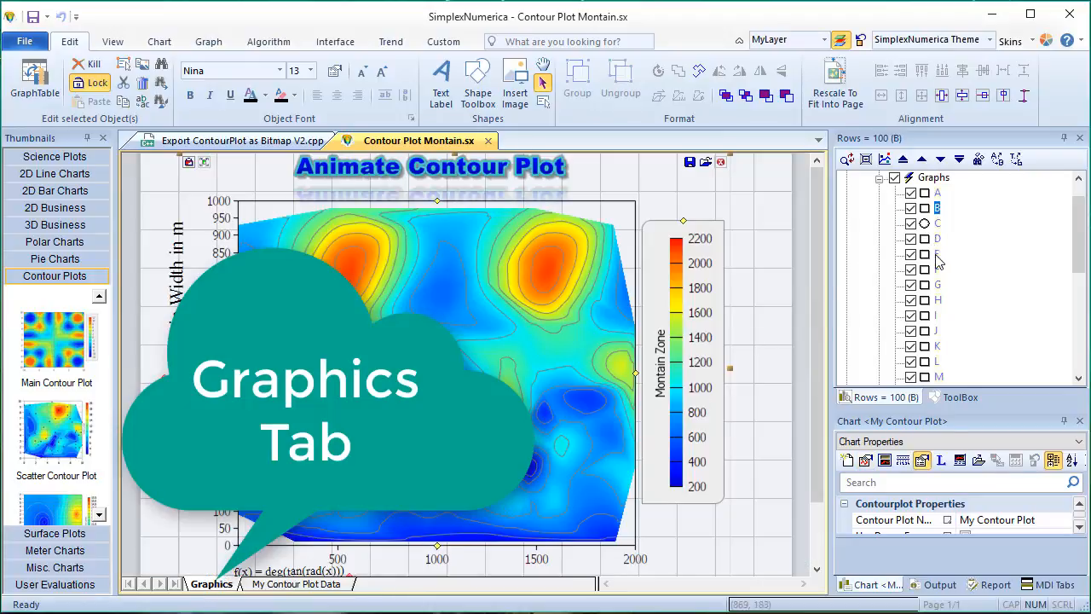
Select graph E, scroll through its data columns, and return to Graphics
{"action": "left_click", "coordinate": [938, 254]}
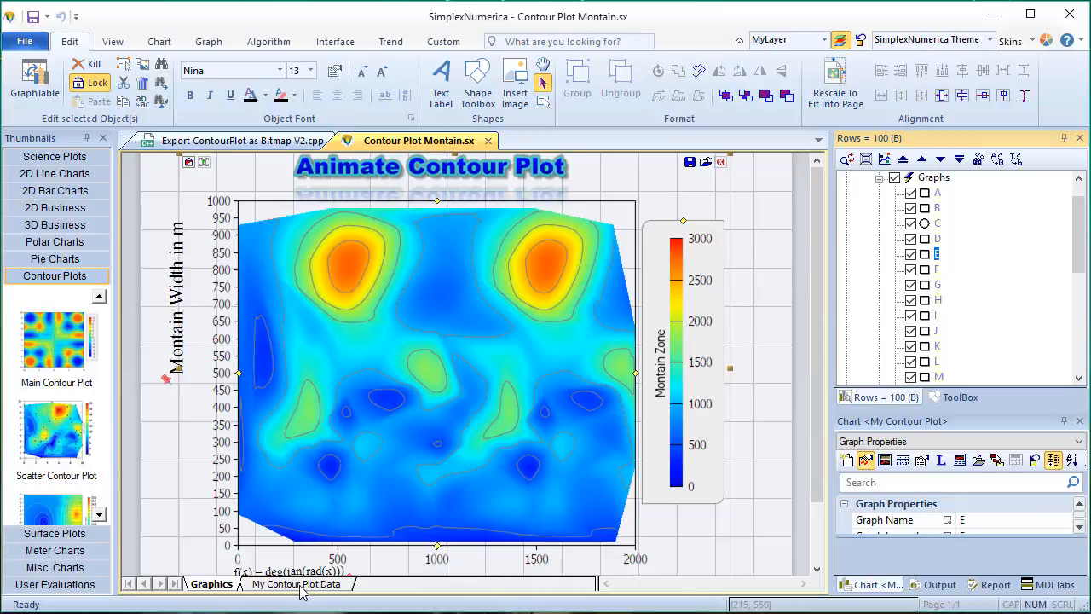
{"action": "left_click", "coordinate": [298, 583]}
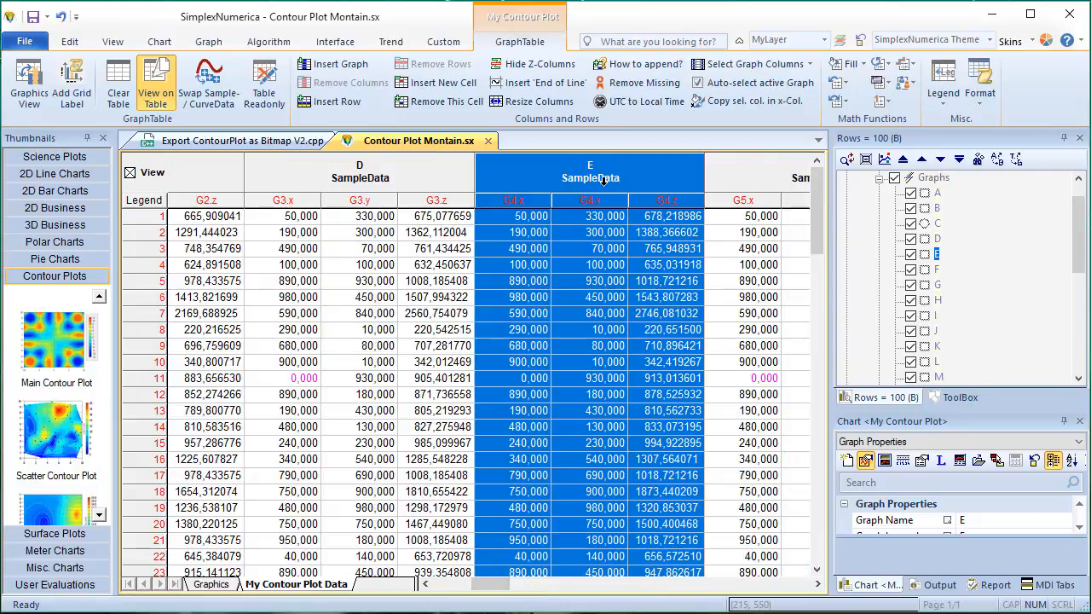
{"action": "scroll", "scroll_direction": "down", "scroll_amount": 3}
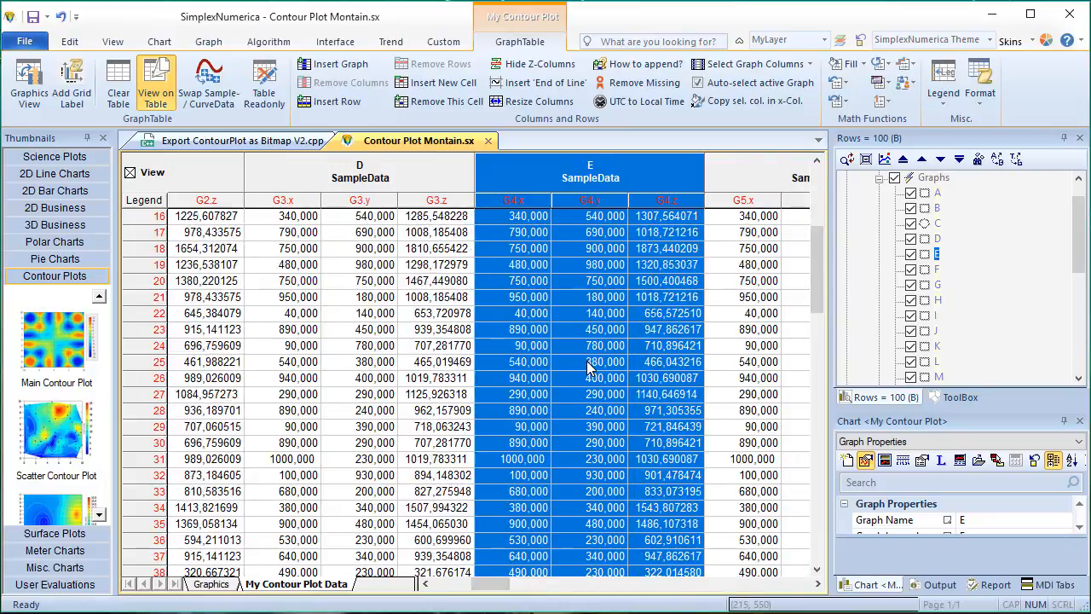
{"action": "scroll", "scroll_direction": "down", "scroll_amount": 3}
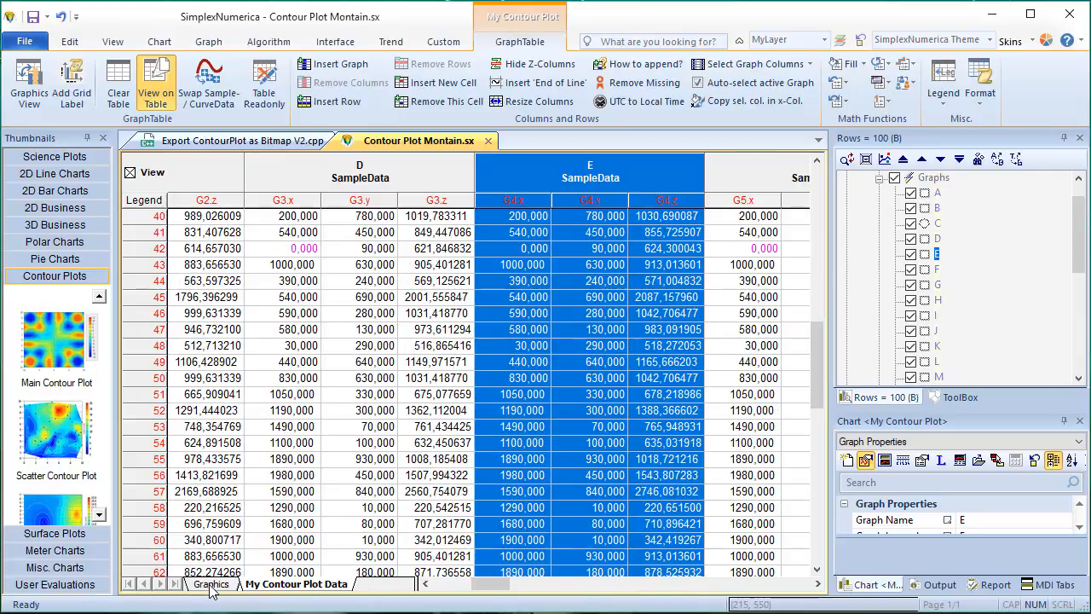
{"action": "left_click", "coordinate": [211, 584]}
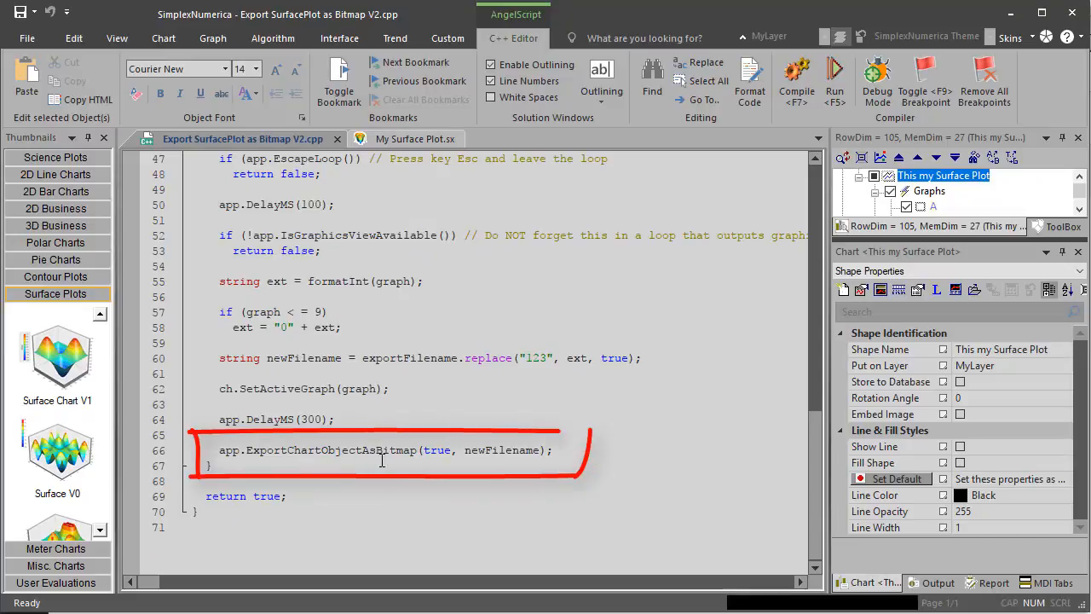
{"action": "left_click_drag", "start_coordinate": [219, 450], "coordinate": [370, 451]}
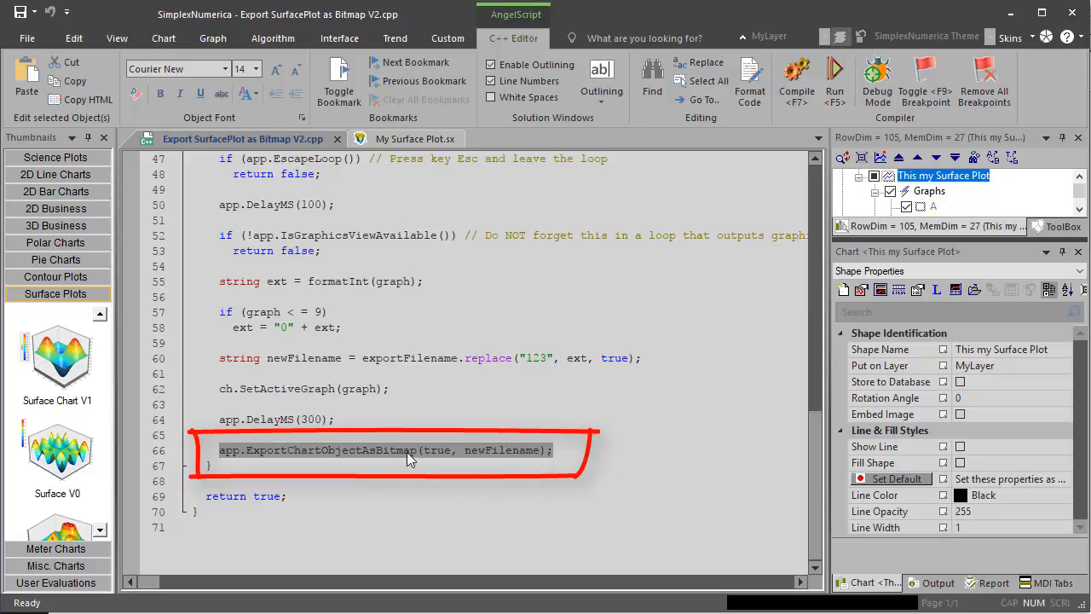
{"action": "mouse_move", "coordinate": [415, 479]}
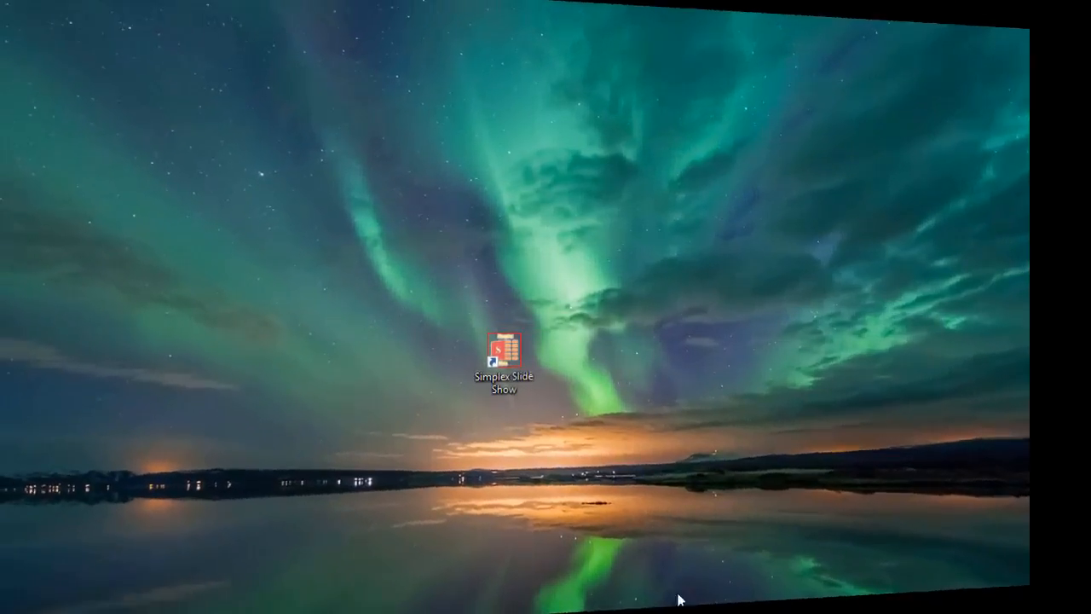
Launch Simplex Slide Show and check its About information, version 1.0.3.0
{"action": "left_click", "coordinate": [503, 354]}
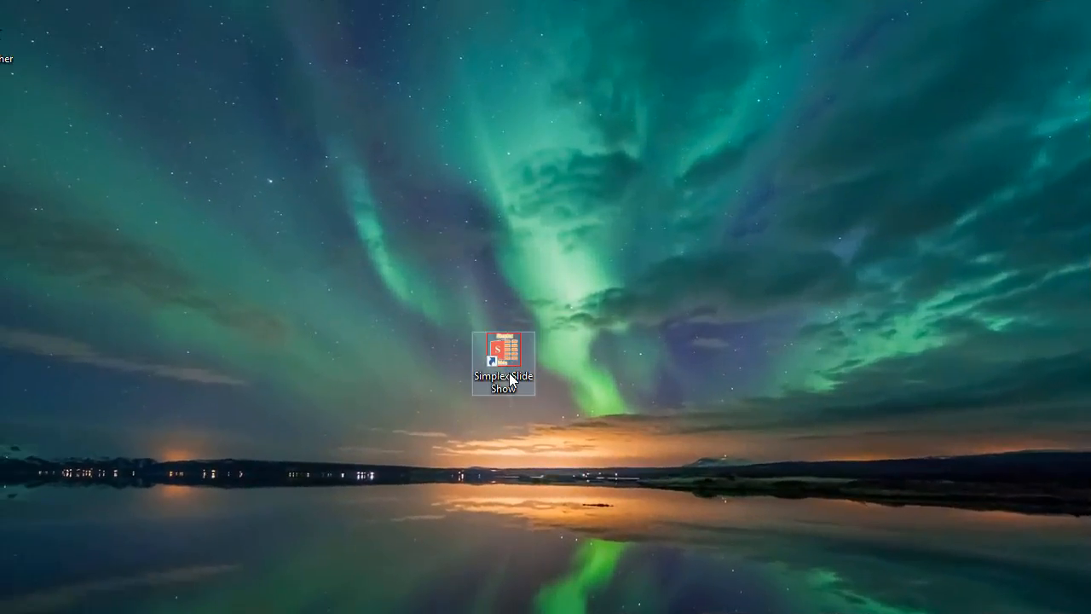
{"action": "double_click", "coordinate": [500, 354]}
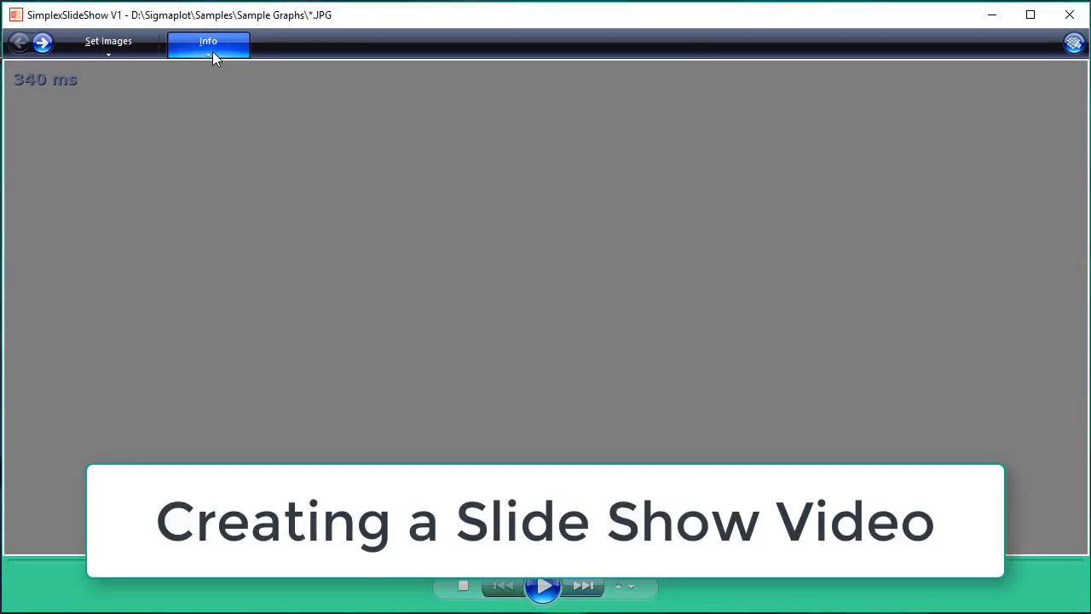
{"action": "left_click", "coordinate": [210, 42]}
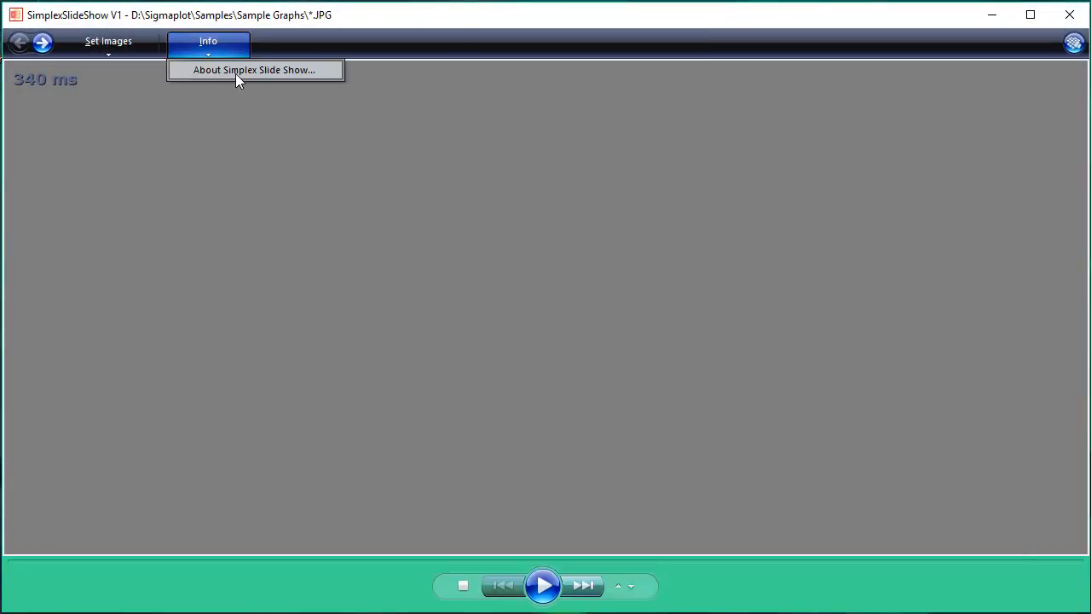
{"action": "left_click", "coordinate": [254, 70]}
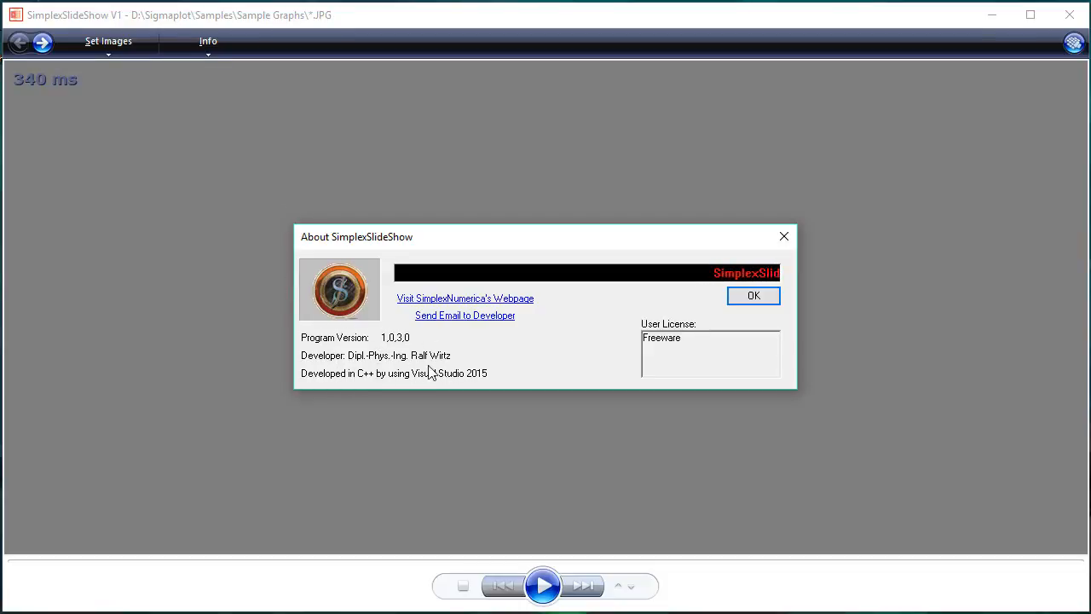
{"action": "left_click", "coordinate": [753, 295]}
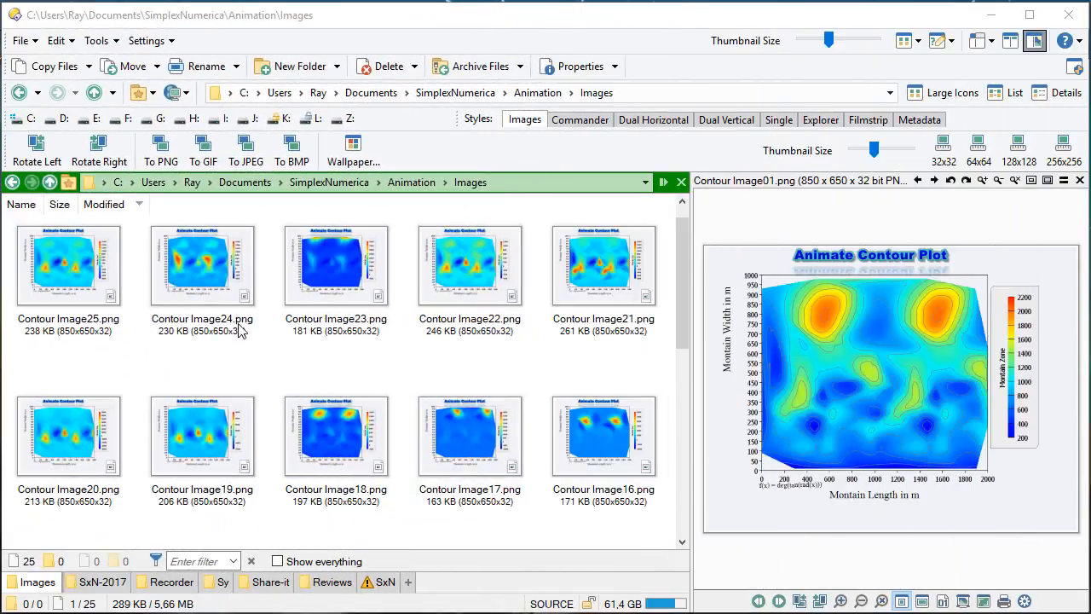
{"action": "left_click", "coordinate": [469, 264]}
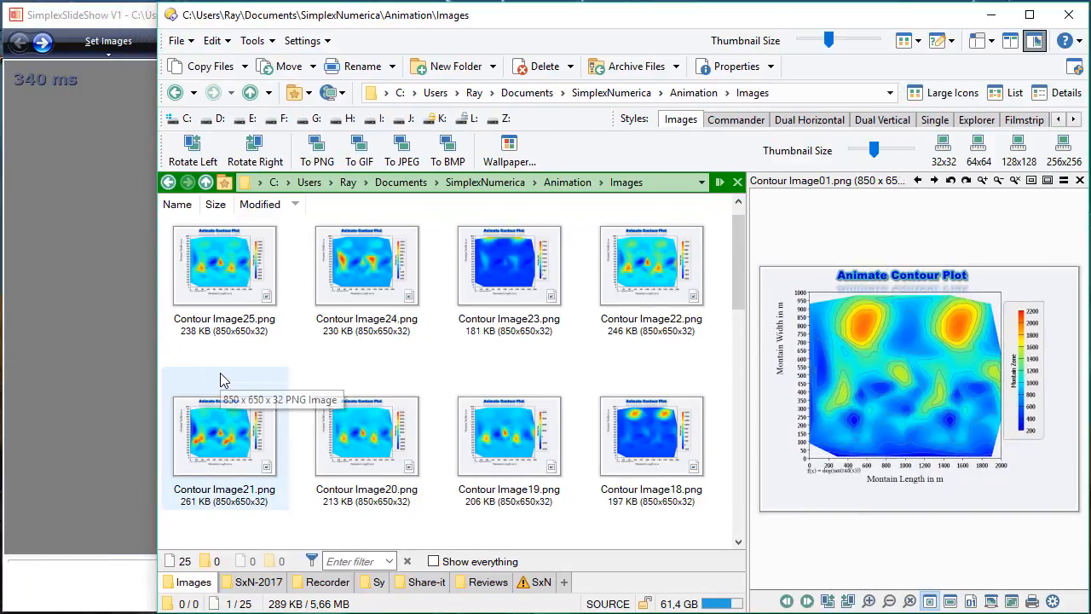
{"action": "scroll", "scroll_direction": "down", "scroll_amount": 3}
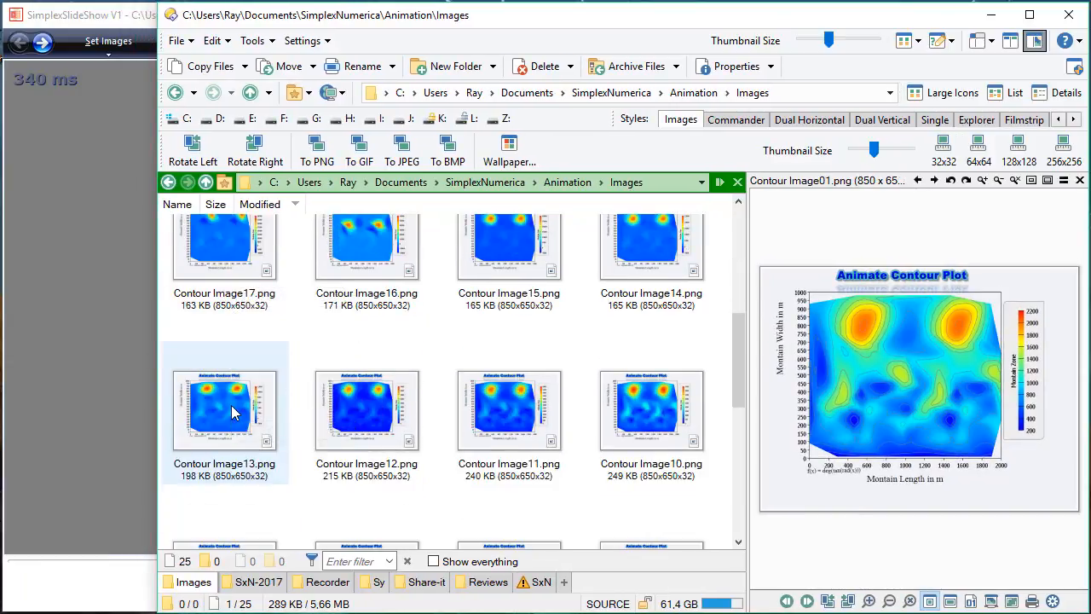
{"action": "scroll", "scroll_direction": "down", "scroll_amount": 3}
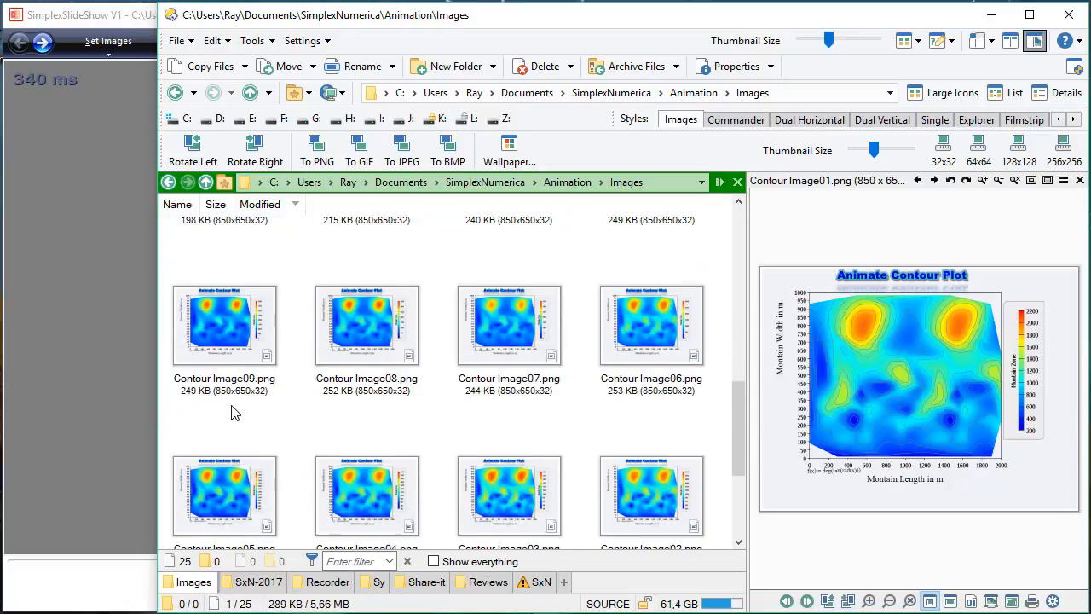
{"action": "scroll", "scroll_direction": "down", "scroll_amount": 3}
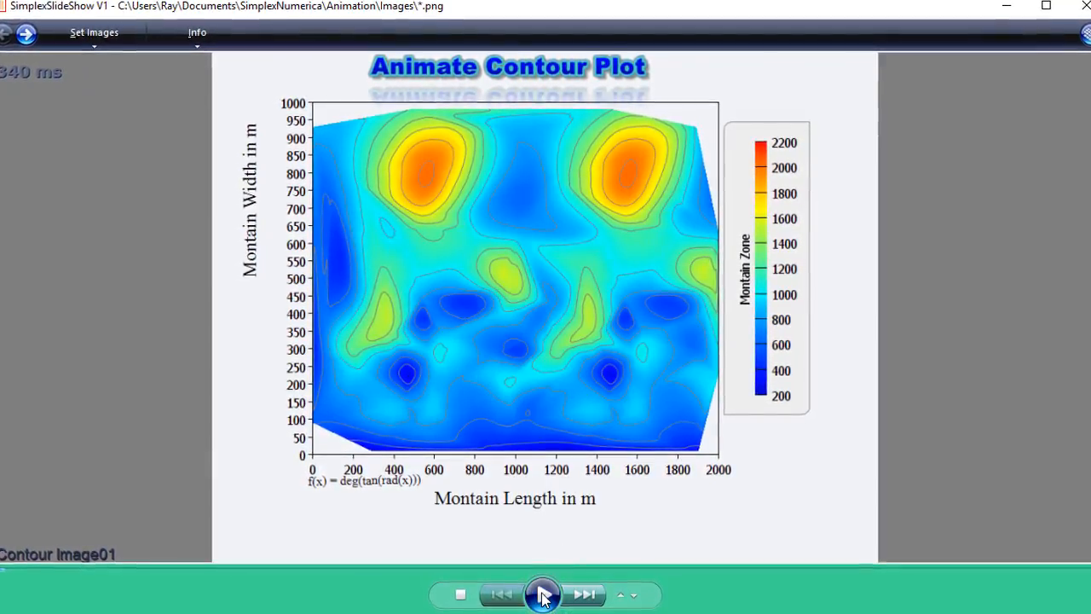
Play the loaded contour PNG frames as an animation
{"action": "left_click", "coordinate": [543, 594]}
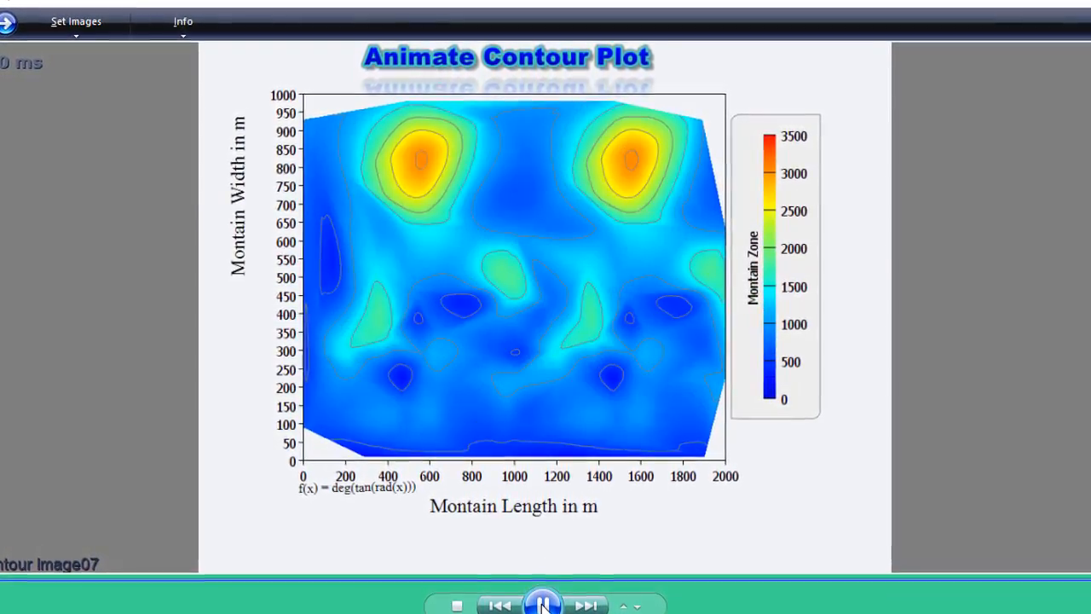